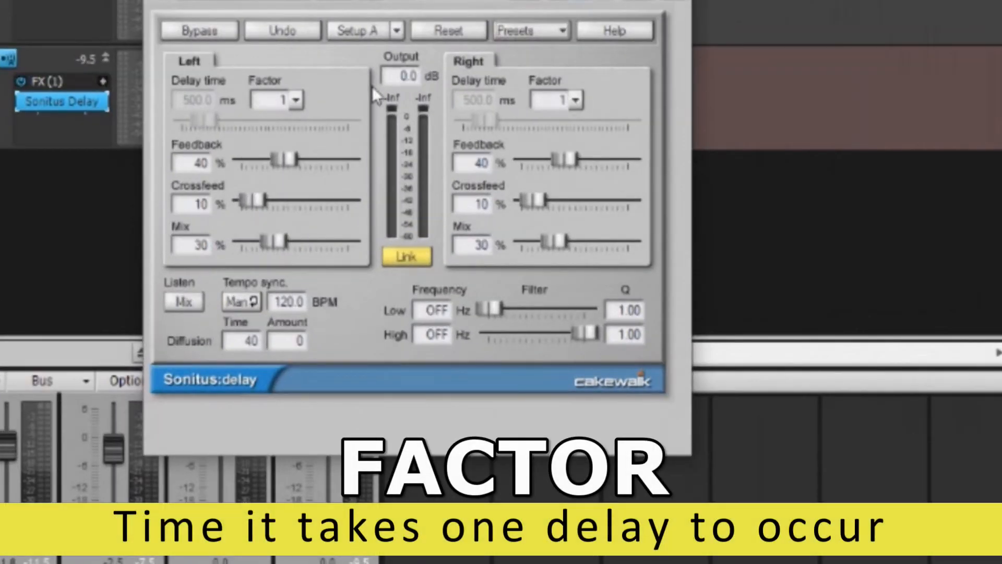
pyautogui.moveTo(306, 108)
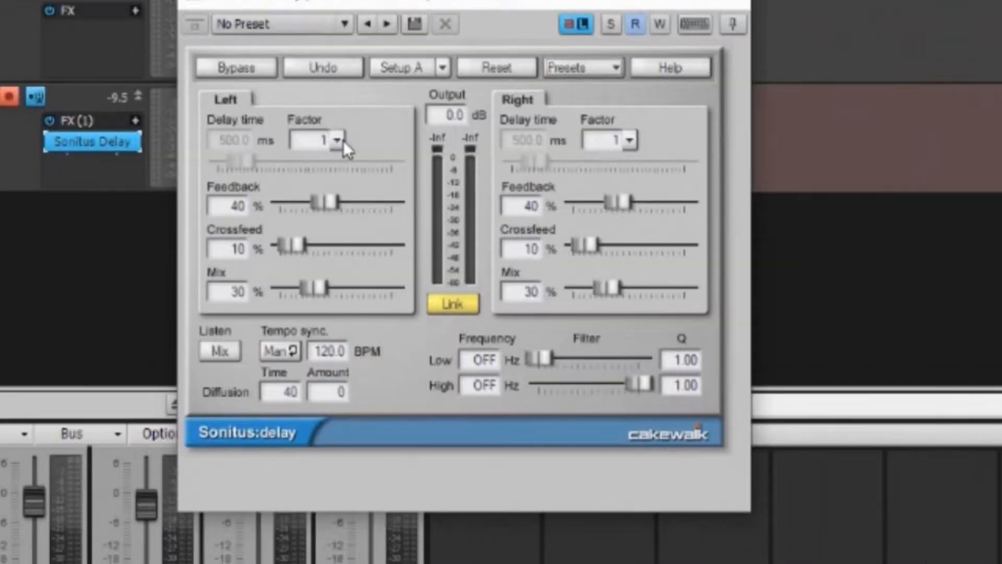
pyautogui.moveTo(339, 146)
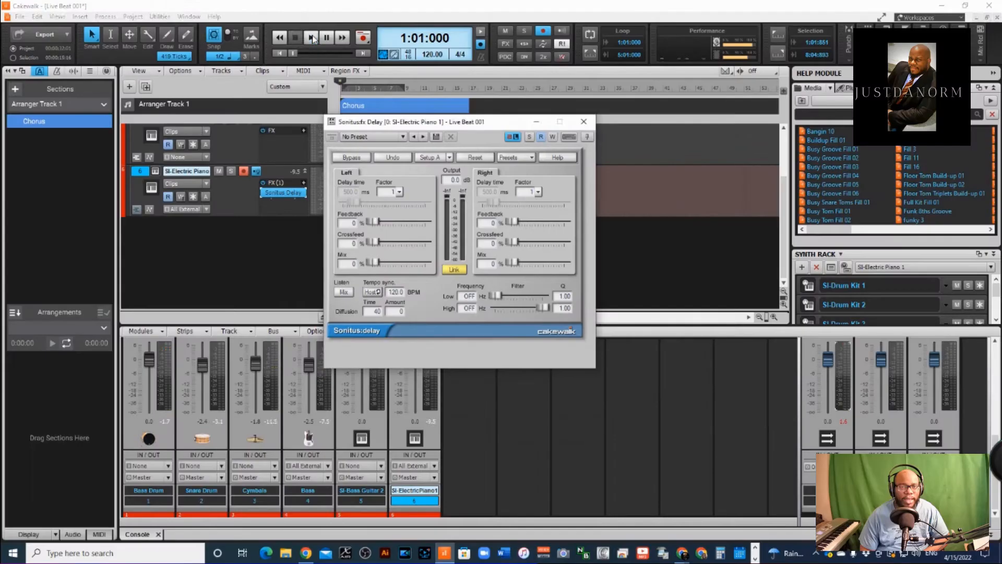
# Play the piano briefly, then stop and return to the start
pyautogui.click(311, 36)
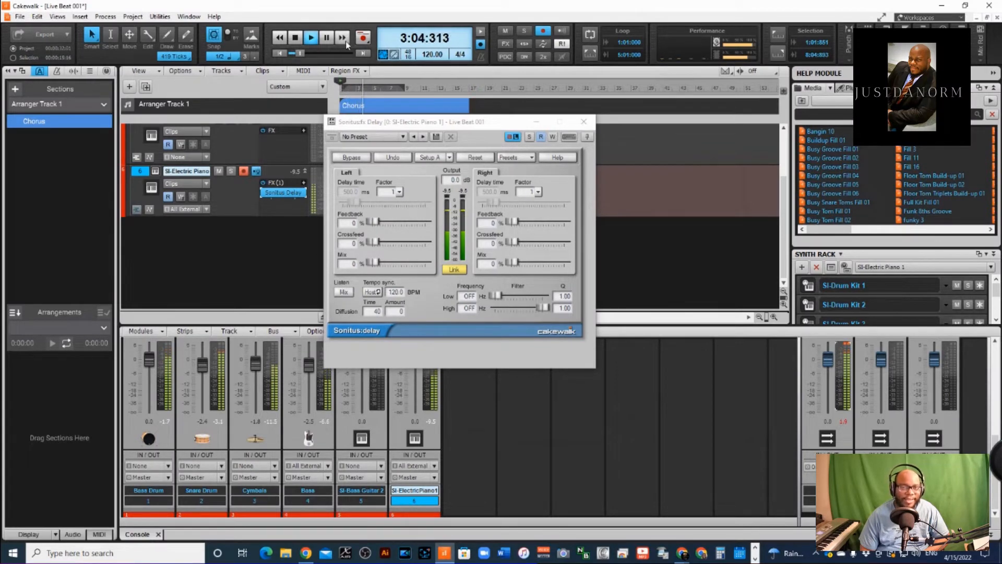
pyautogui.click(294, 37)
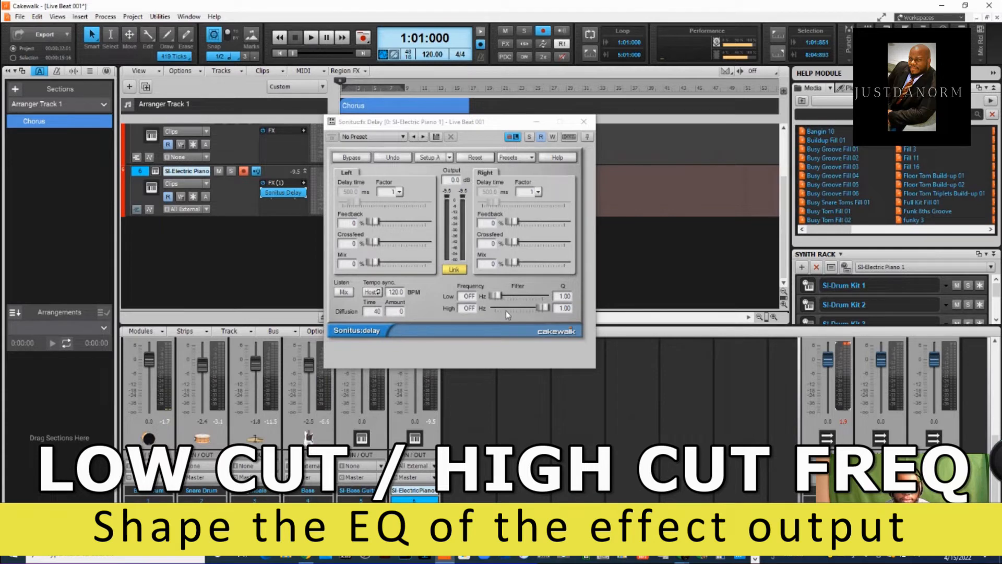
pyautogui.moveTo(505, 314)
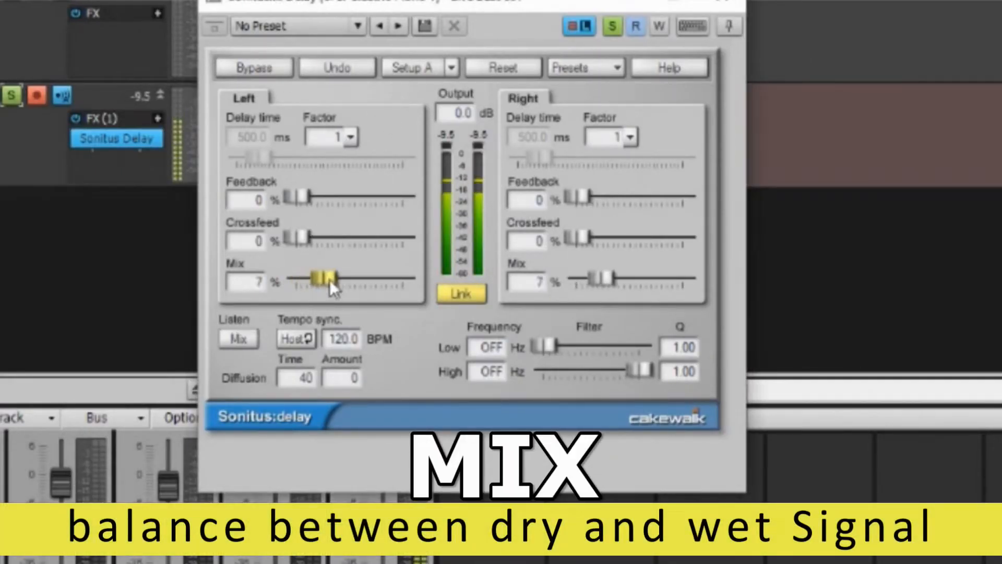
# Raise the Sonitus Delay wet mix to 13% and audition it during playback
pyautogui.moveTo(319, 278); pyautogui.dragTo(348, 278)
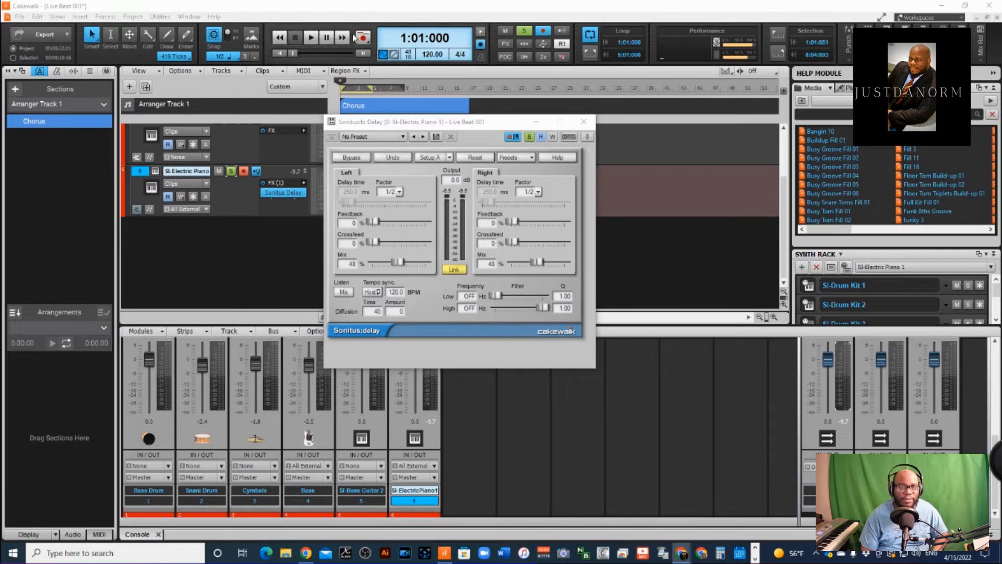
pyautogui.click(311, 37)
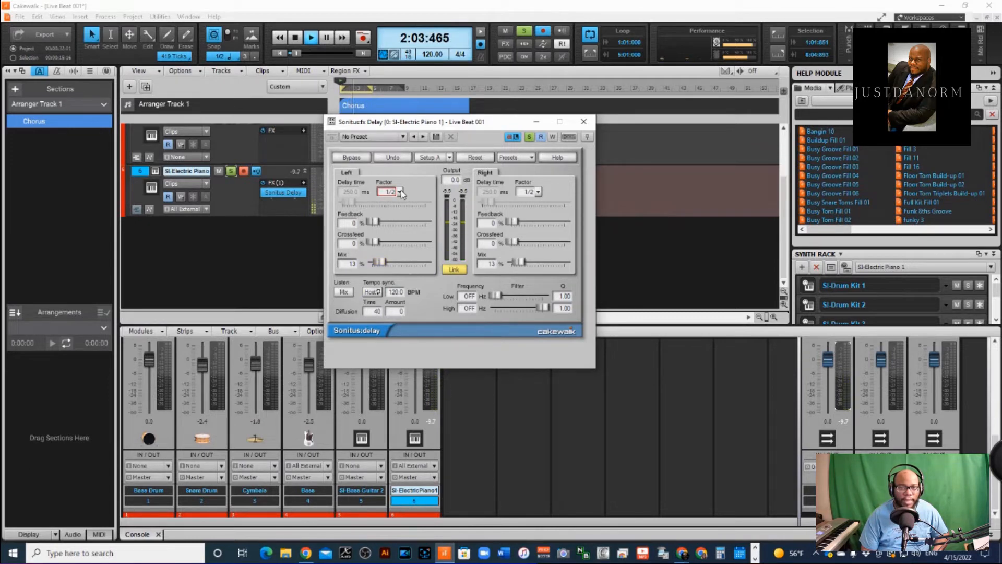
# Set both left and right delay channels to a 1/4 factor
pyautogui.click(399, 191)
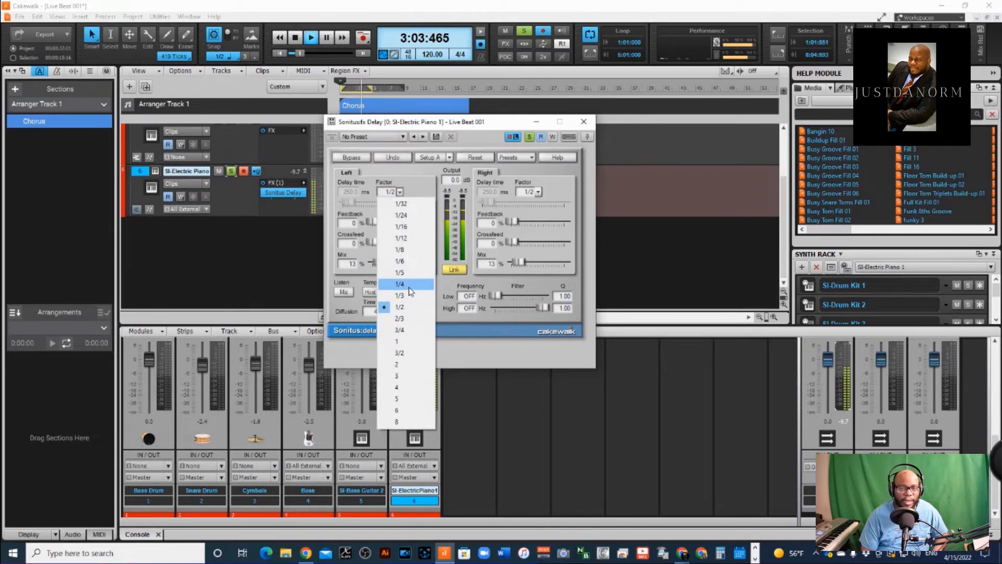
pyautogui.click(400, 283)
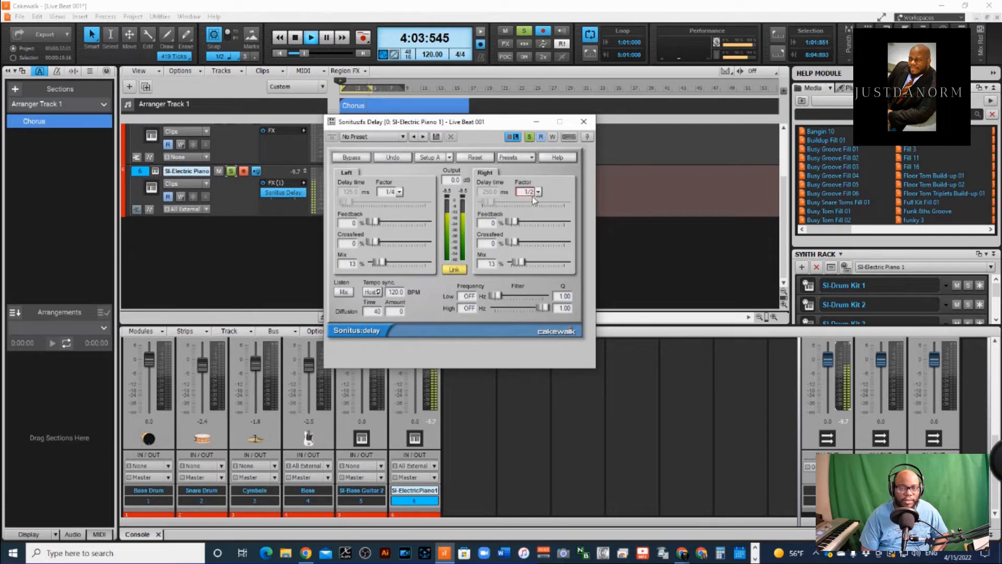
pyautogui.click(533, 192)
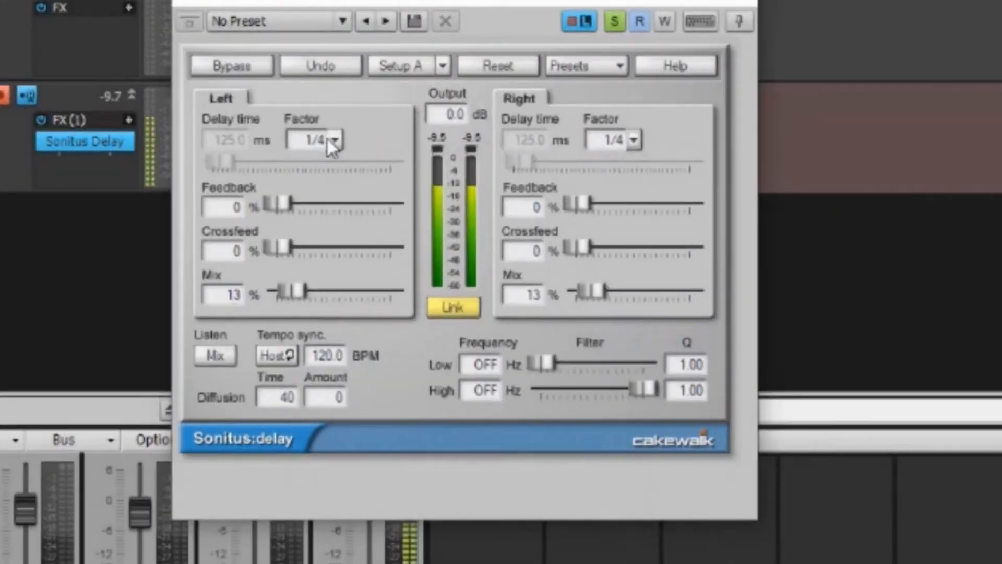
# Shorten both delay channels to a 1/8 factor (62.5 ms) and raise mix to 44%
pyautogui.click(328, 139)
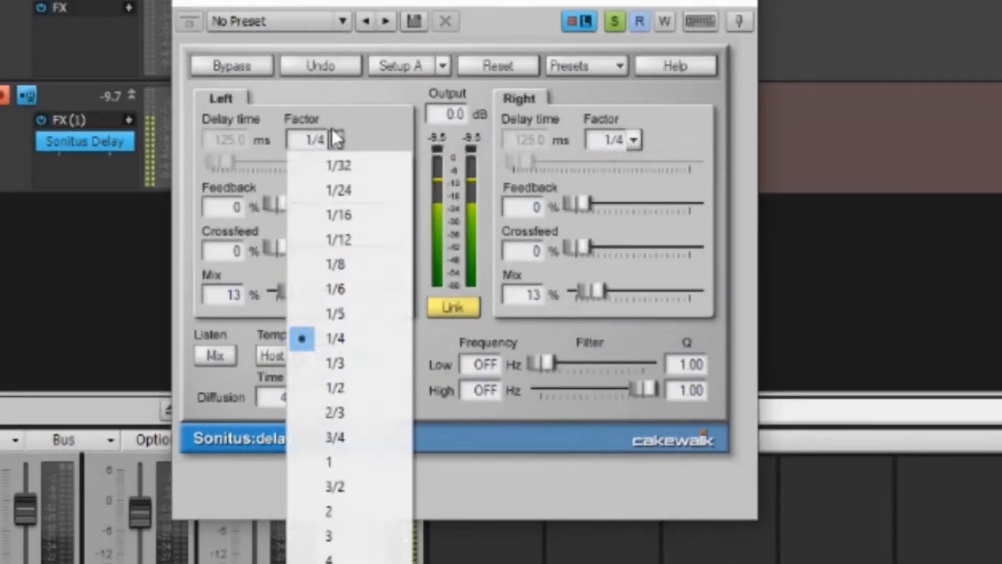
pyautogui.click(335, 264)
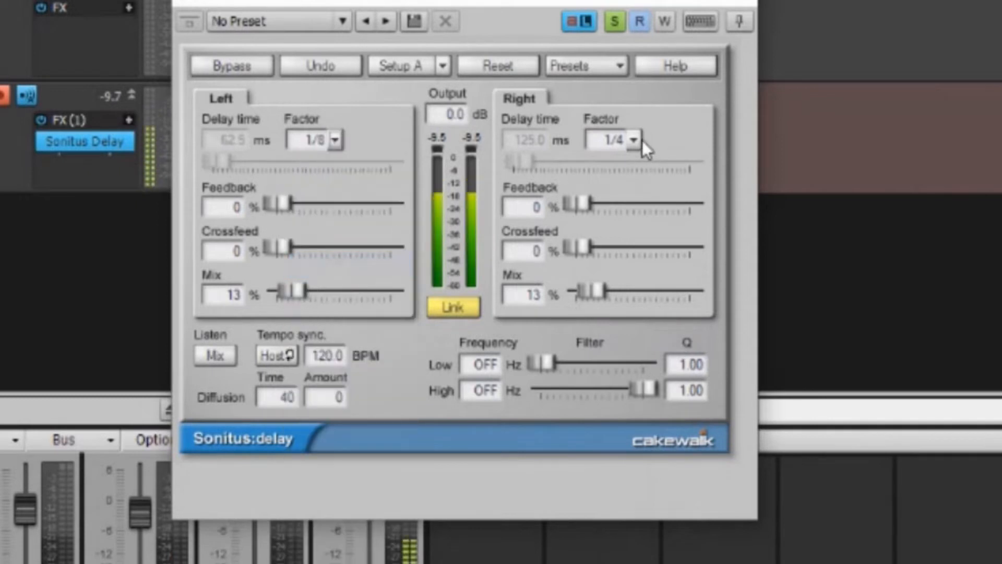
pyautogui.click(617, 140)
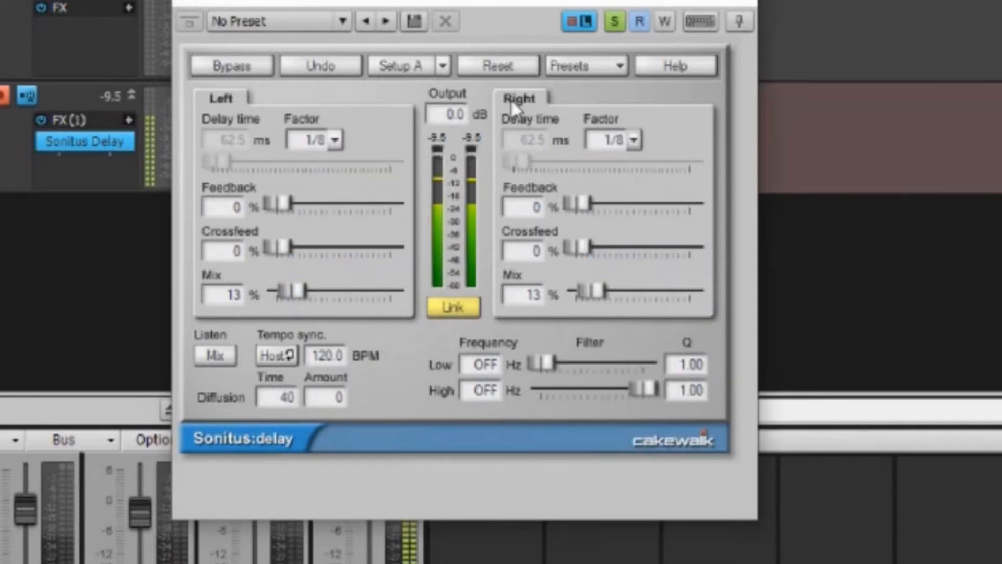
pyautogui.moveTo(294, 290); pyautogui.dragTo(325, 290)
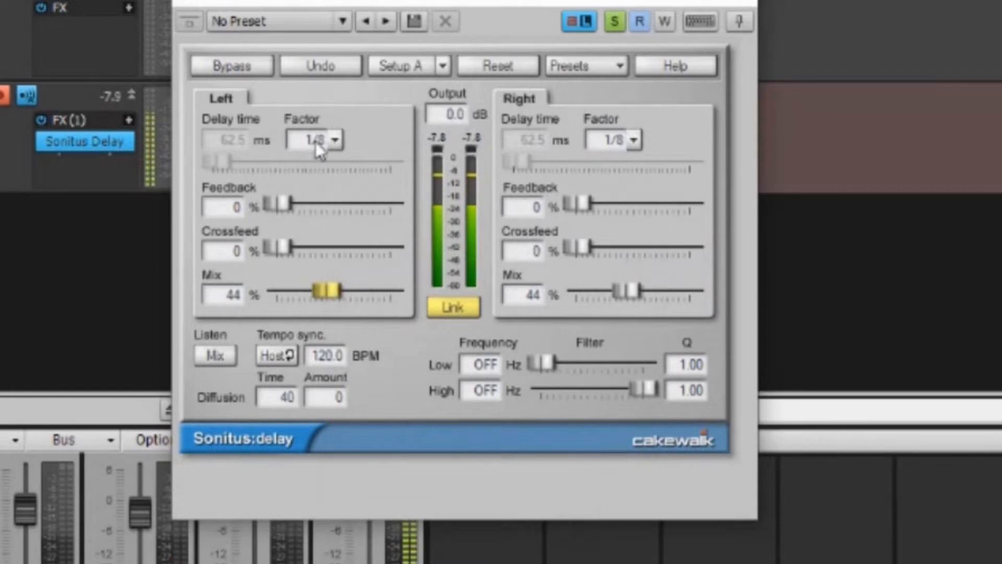
# Lengthen the delay to a factor of 4 (2000 ms) on both channels
pyautogui.click(326, 140)
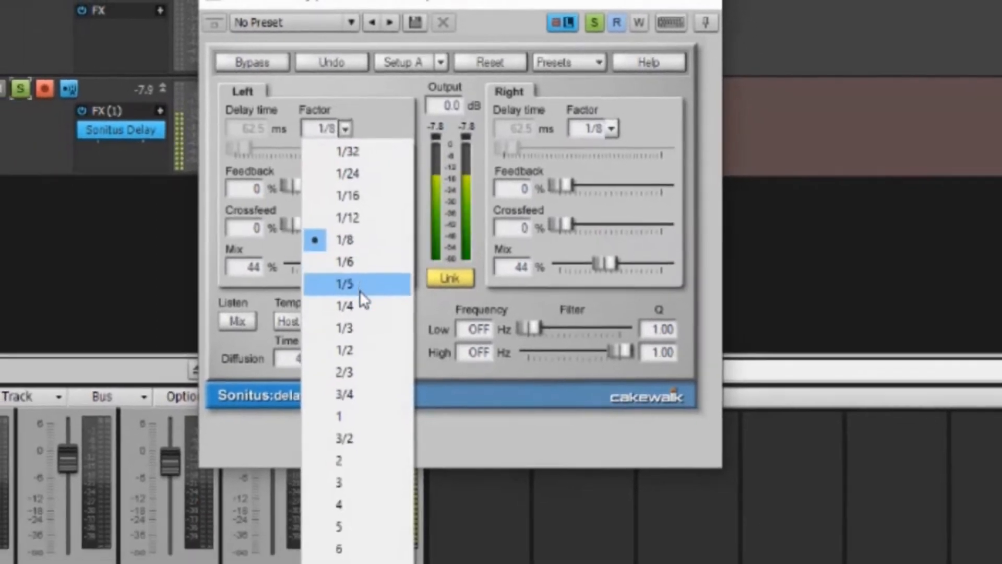
pyautogui.click(338, 504)
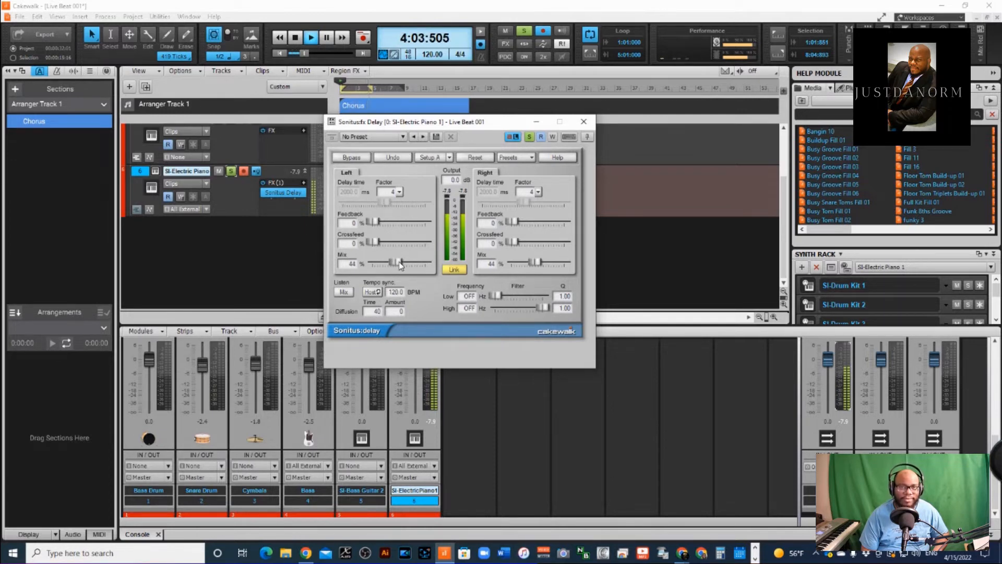
pyautogui.click(294, 38)
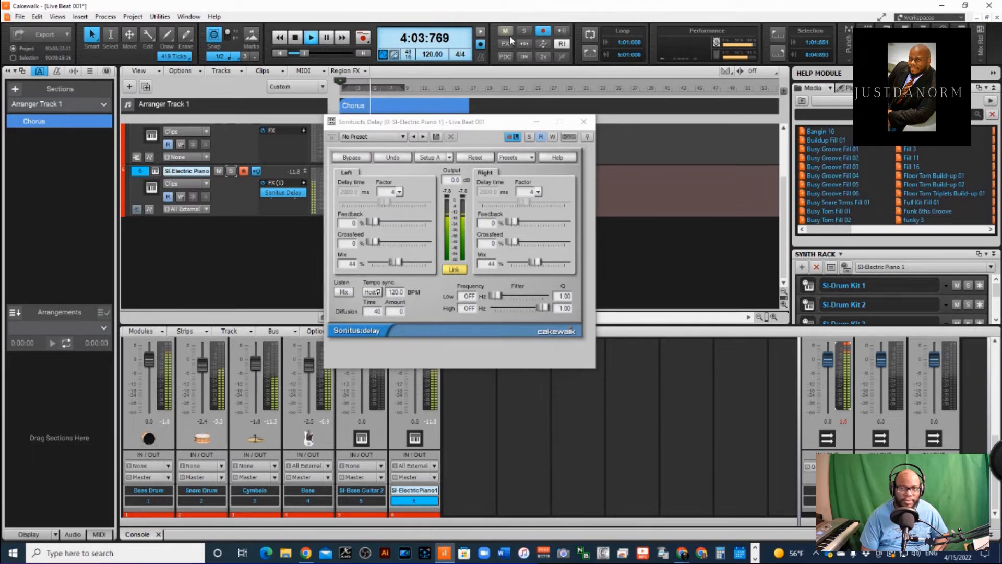
# Compare the delay bypassed and active during playback, then close the Sonitus Delay window
pyautogui.click(293, 37)
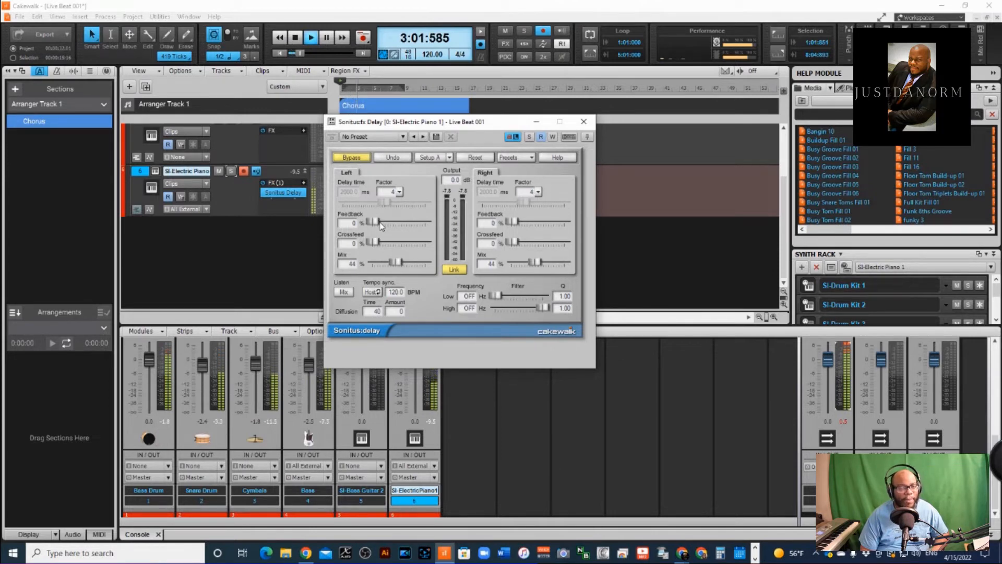
pyautogui.click(294, 37)
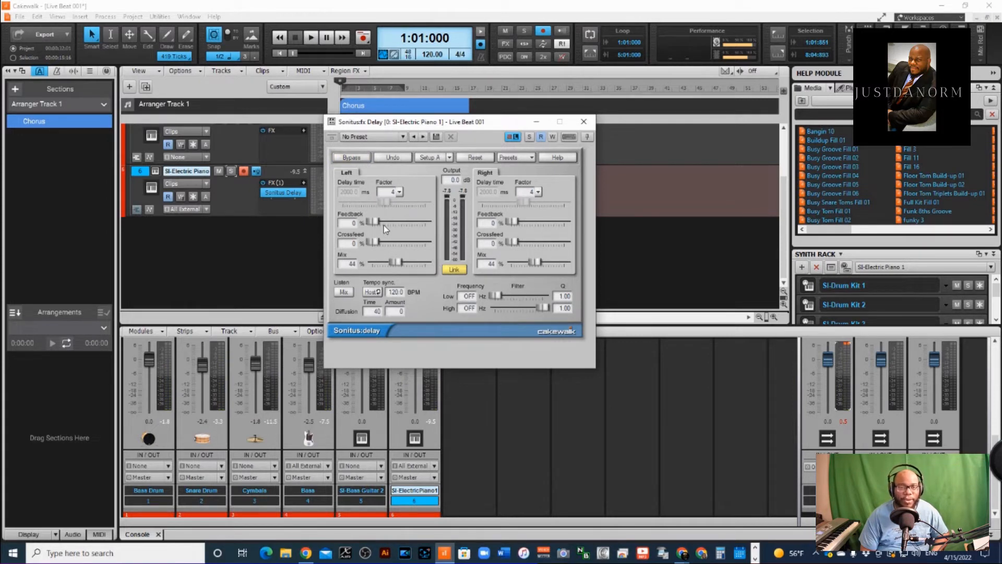
pyautogui.click(310, 37)
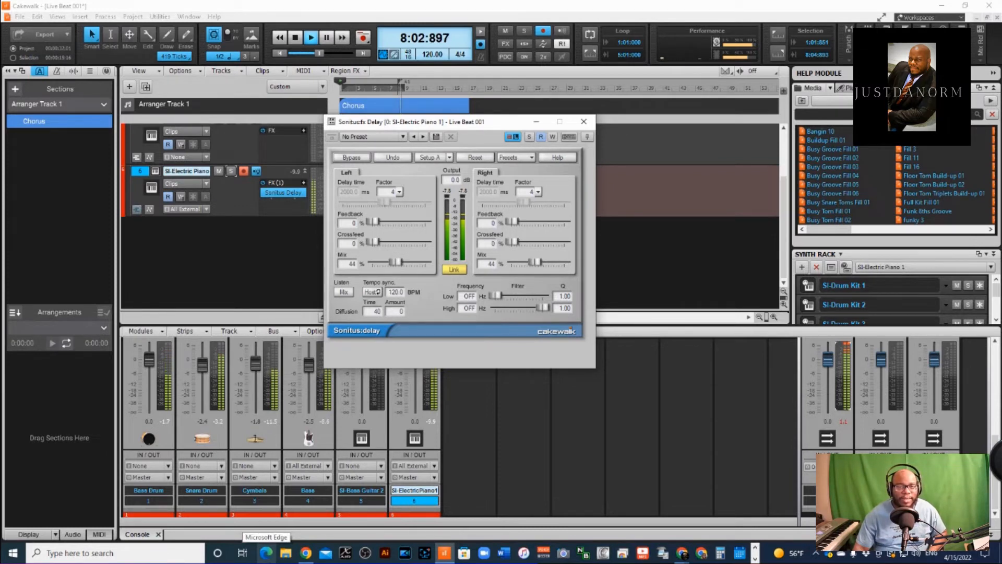
pyautogui.click(582, 121)
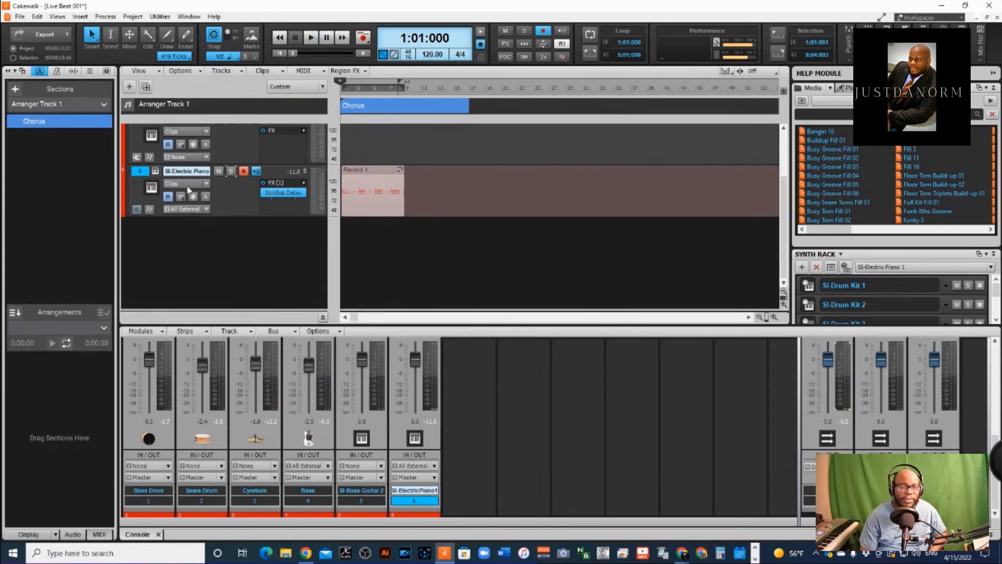
pyautogui.moveTo(279, 239)
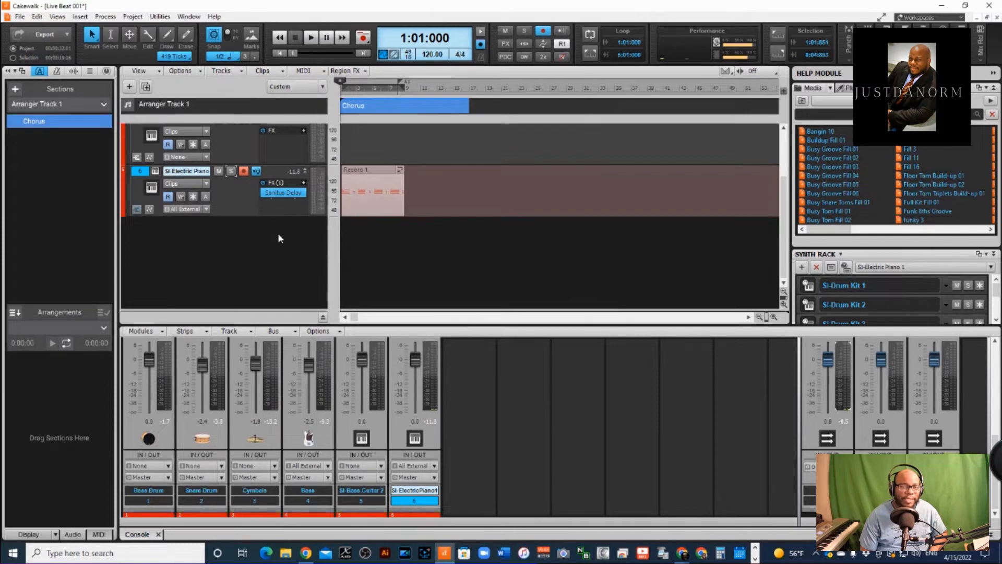
pyautogui.moveTo(338, 185)
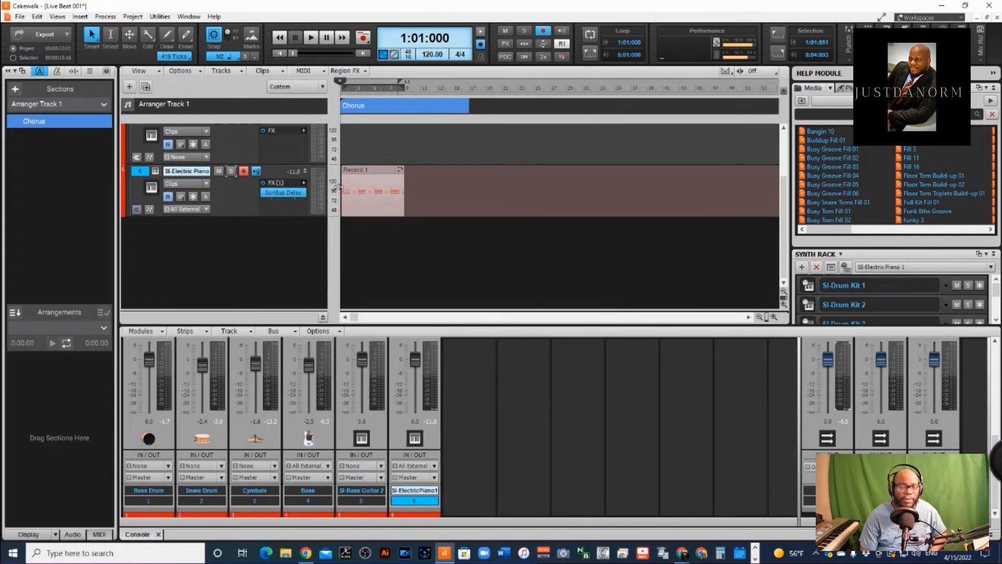
pyautogui.moveTo(382, 188)
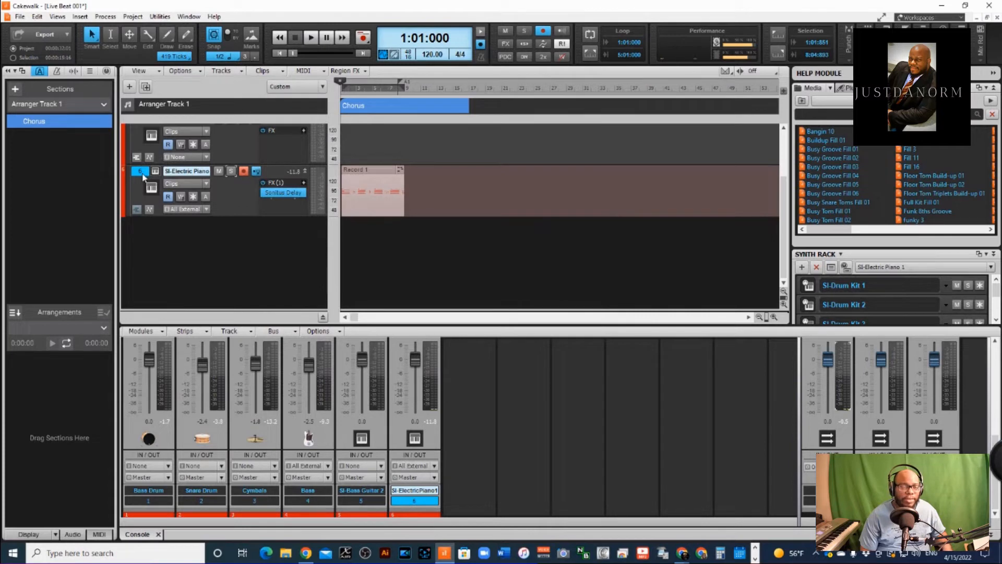
# Duplicate the SI-Electric Piano track with events, properties, effects and sends as track 7
pyautogui.rightClick(144, 175)
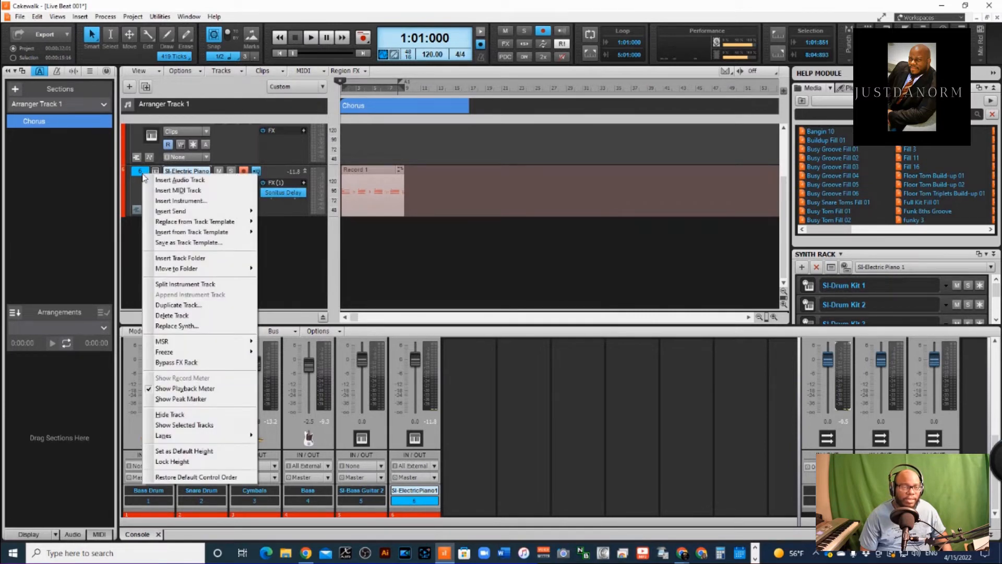
pyautogui.click(179, 304)
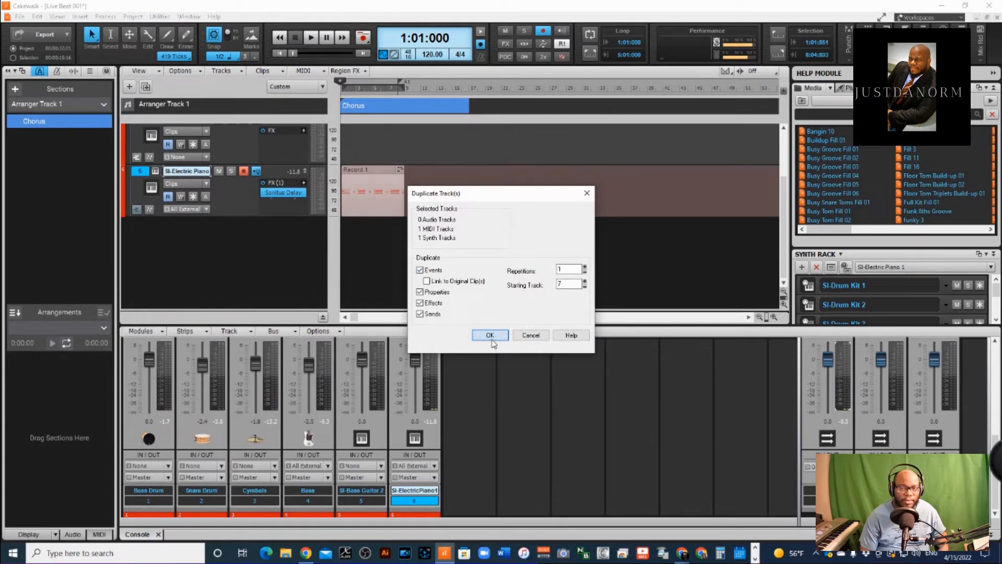
pyautogui.click(490, 335)
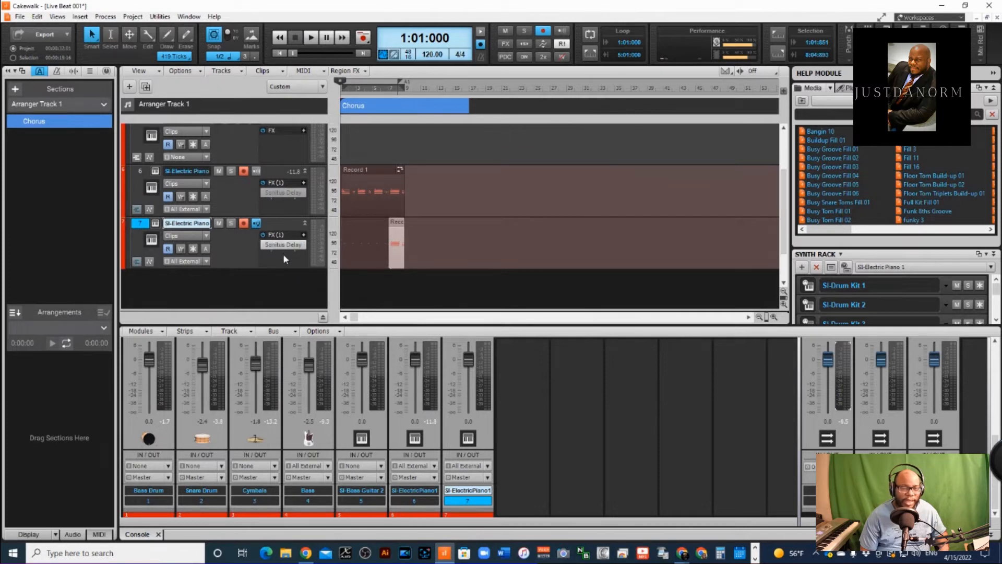
# Insert a Para-Q equalizer on track 7 and load its Bass Cut preset
pyautogui.rightClick(284, 259)
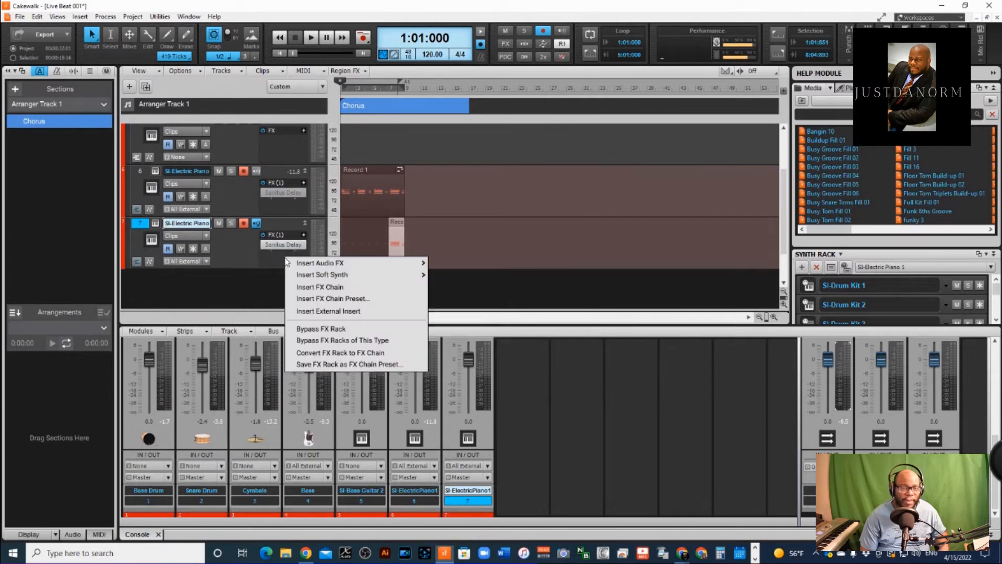
pyautogui.click(320, 262)
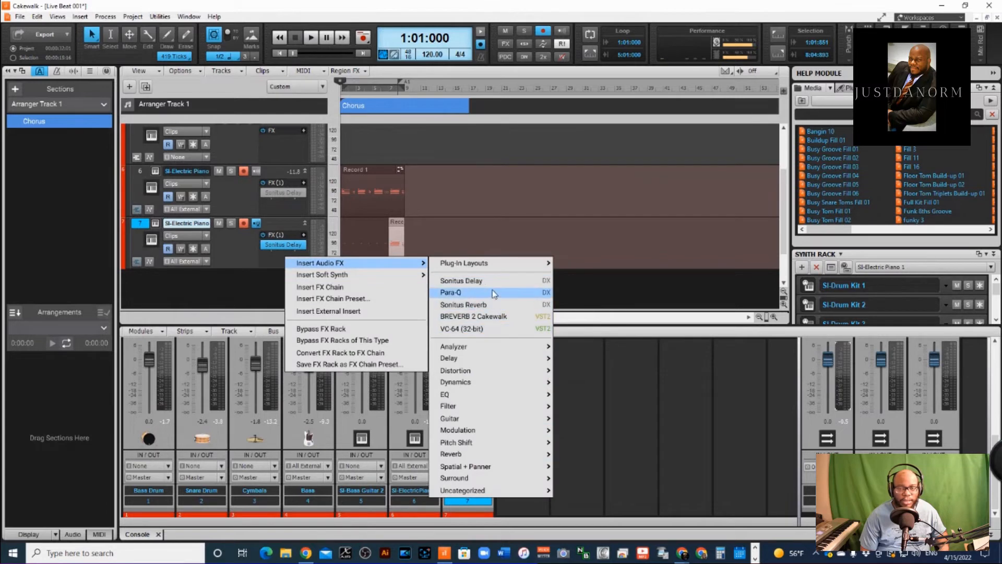
pyautogui.click(450, 293)
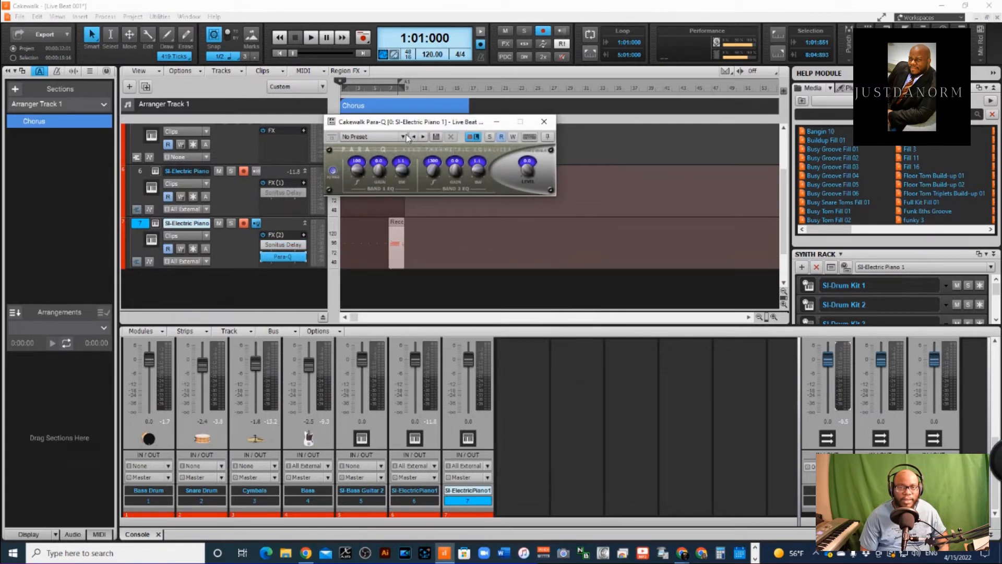
pyautogui.click(404, 136)
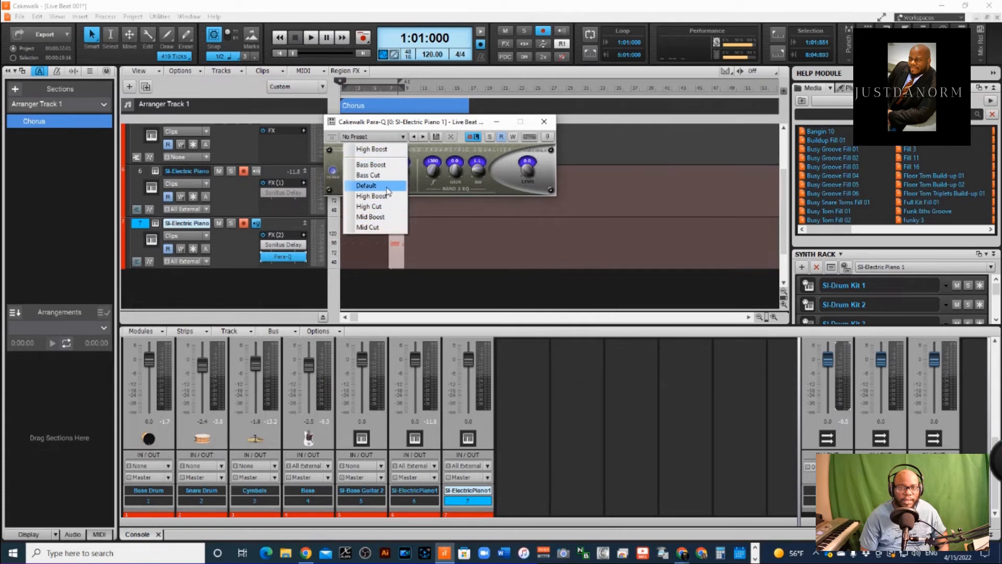
pyautogui.moveTo(370, 174)
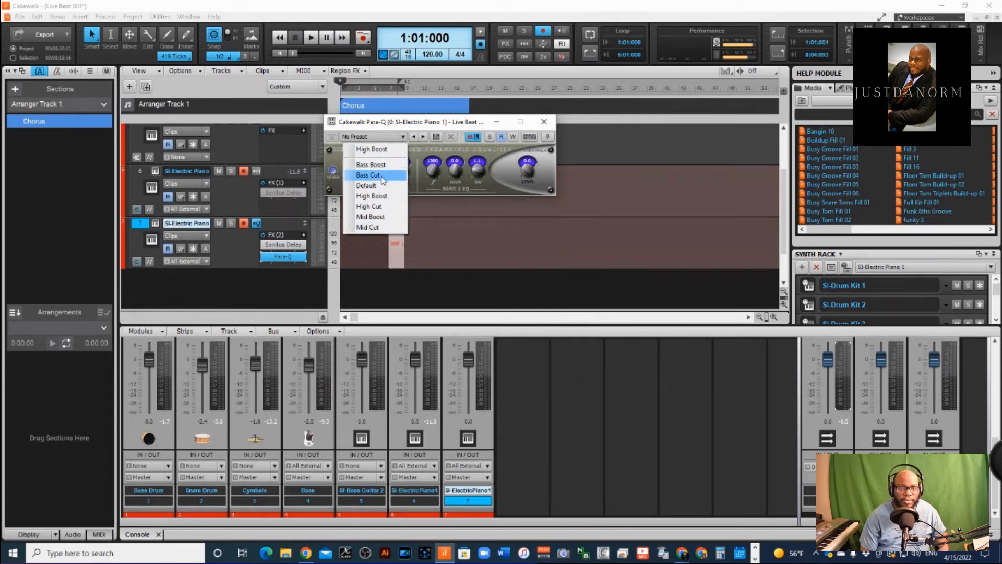
pyautogui.click(368, 174)
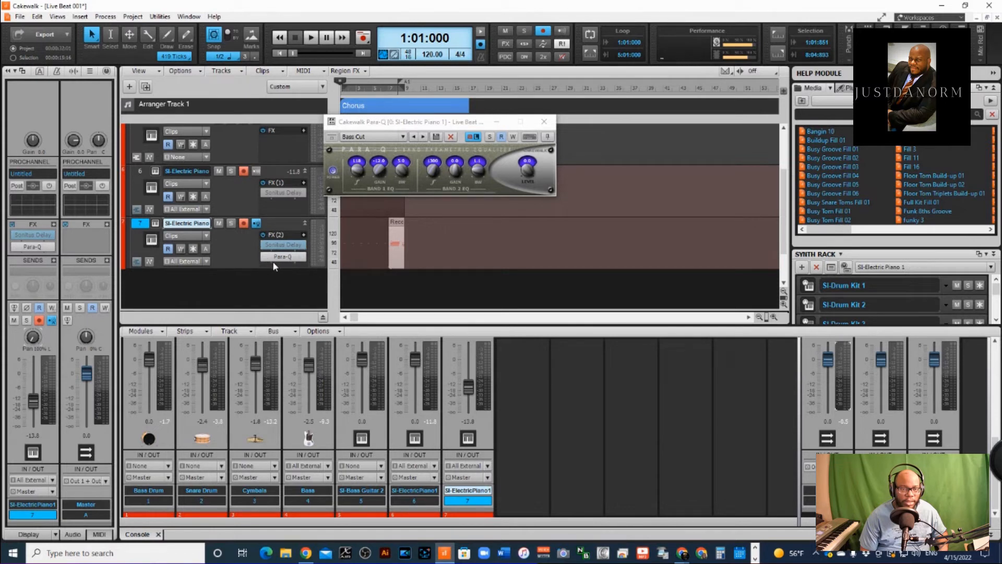
# Audition the equalized piano and bring track 7's volume to -7.0
pyautogui.click(311, 36)
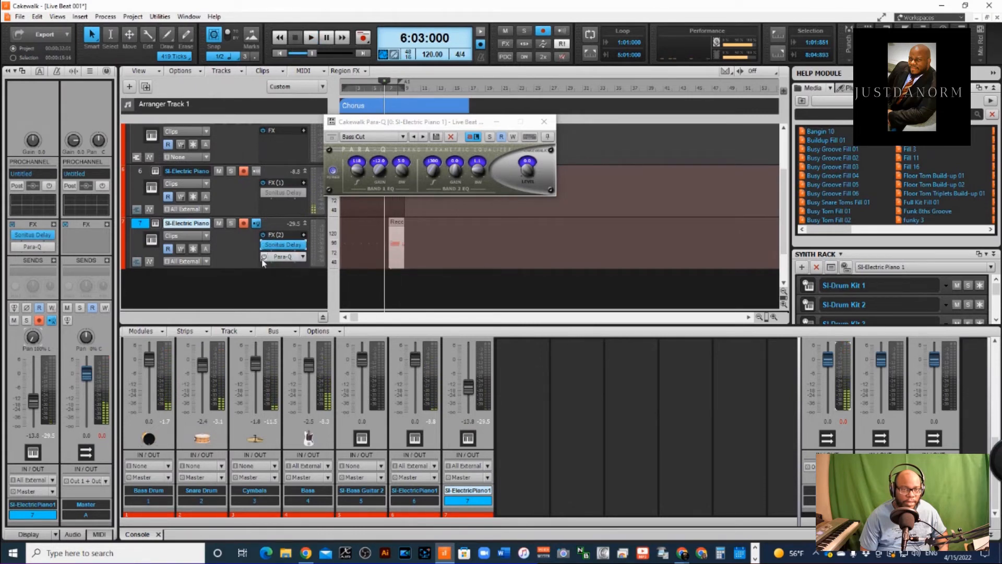
pyautogui.click(310, 37)
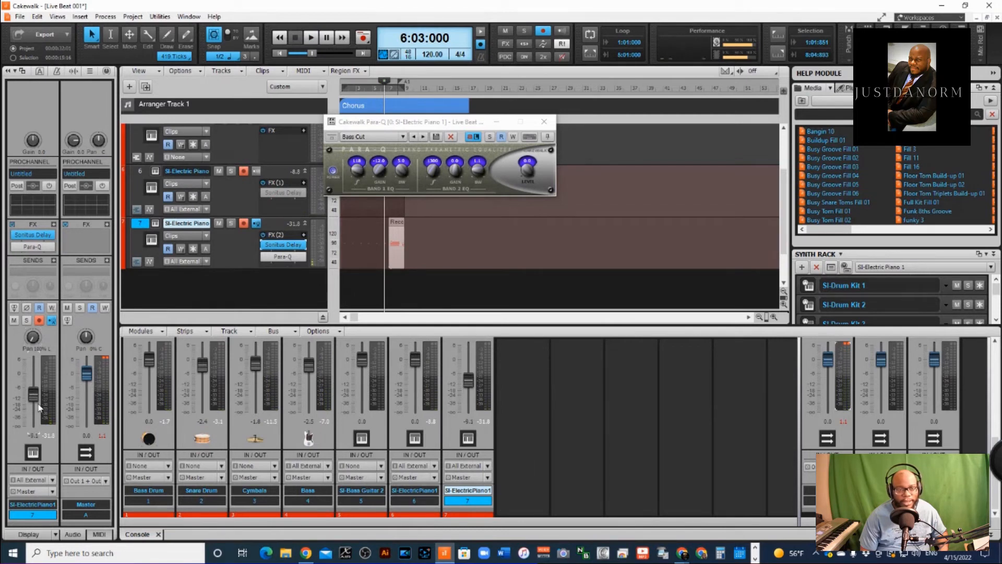
pyautogui.click(310, 37)
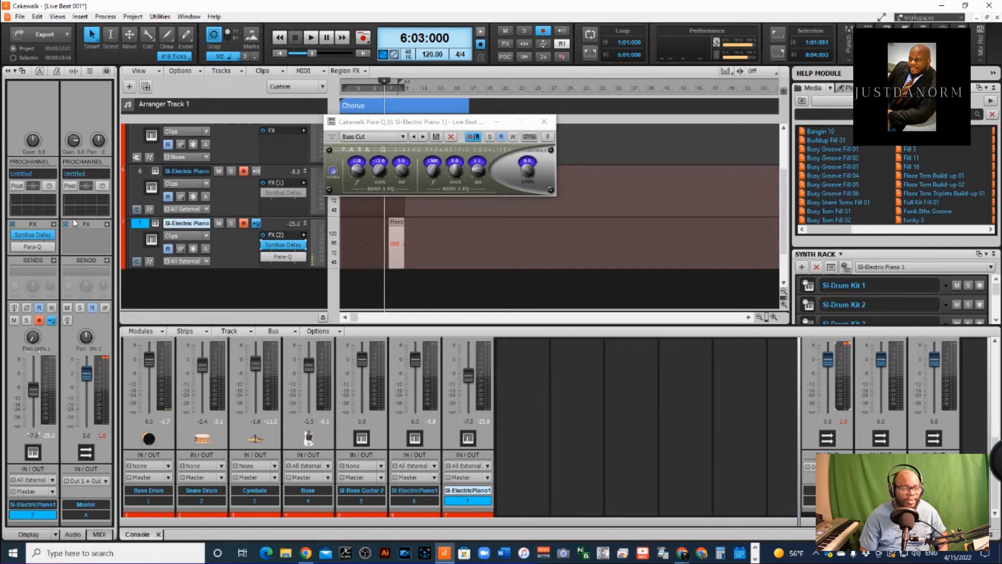
pyautogui.moveTo(34, 337)
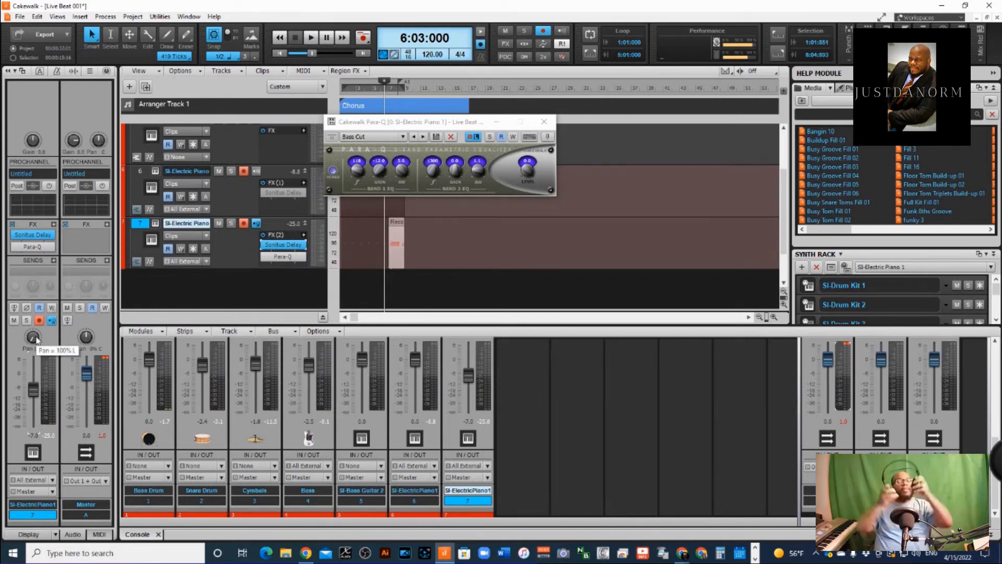
pyautogui.moveTo(284, 5)
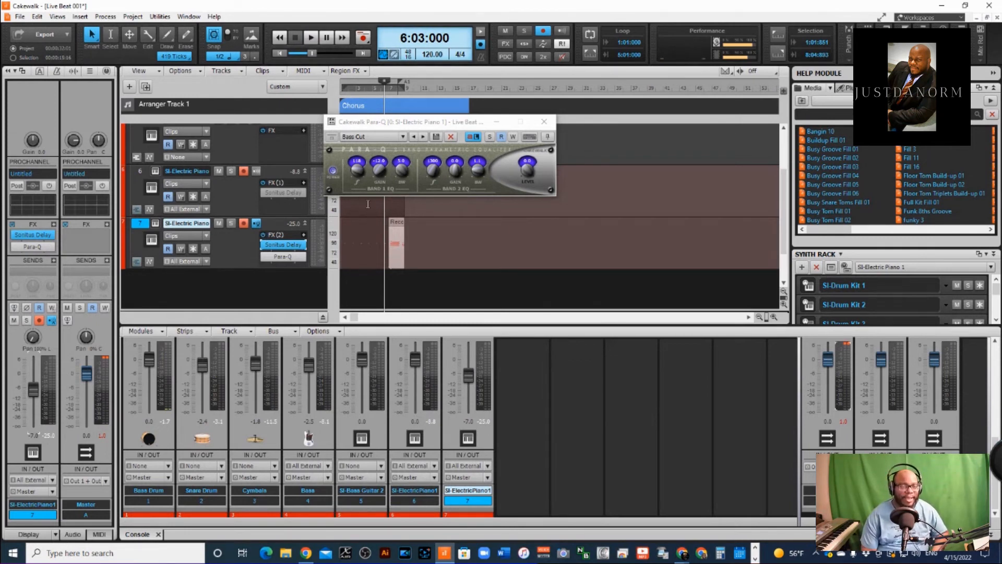
pyautogui.moveTo(370, 239)
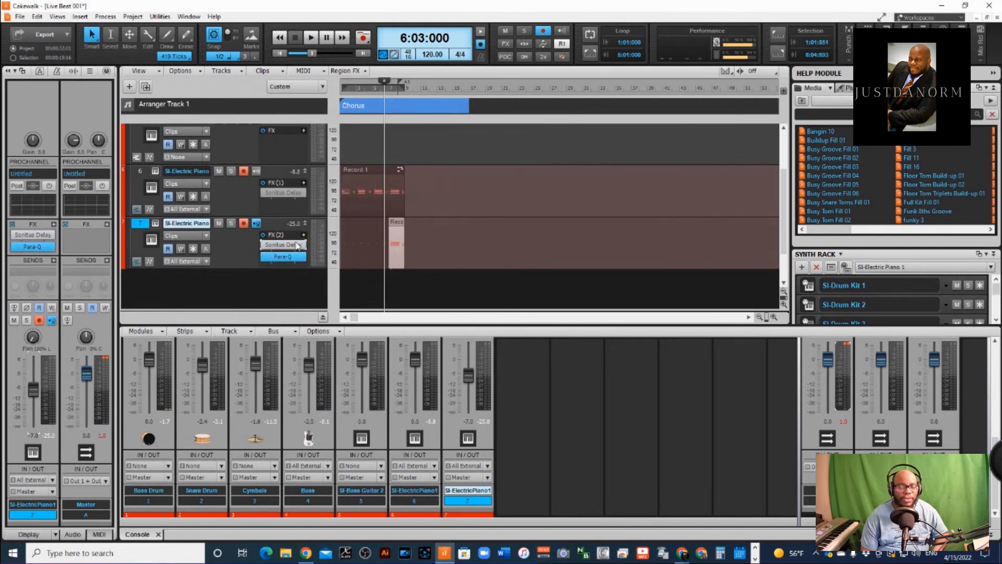
pyautogui.moveTo(318, 256)
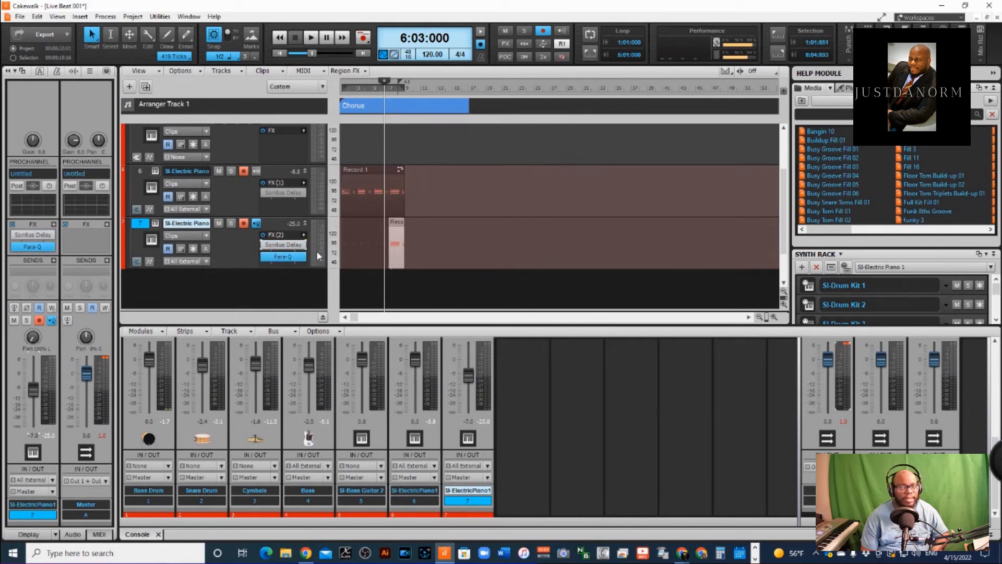
pyautogui.moveTo(375, 241)
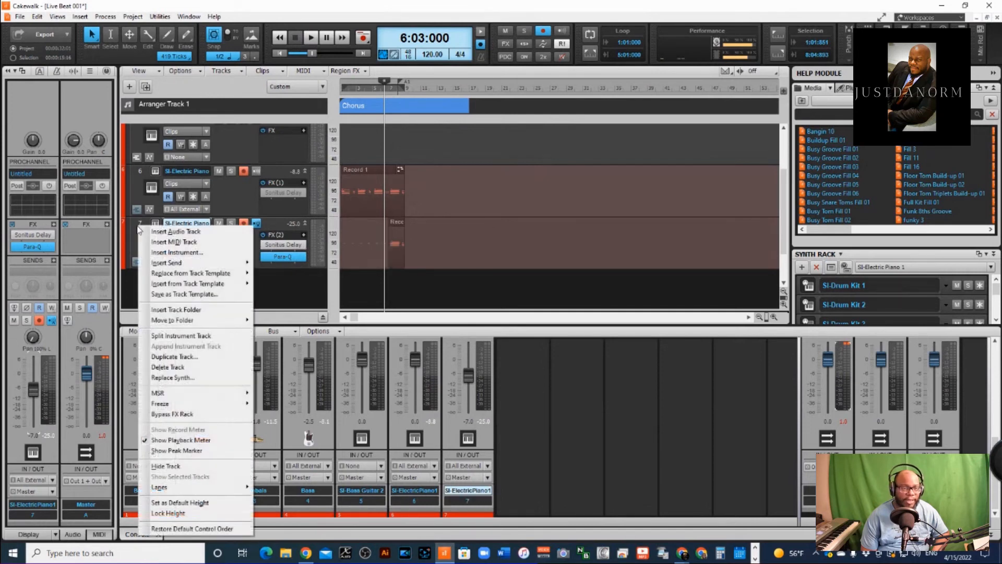
pyautogui.moveTo(179, 320)
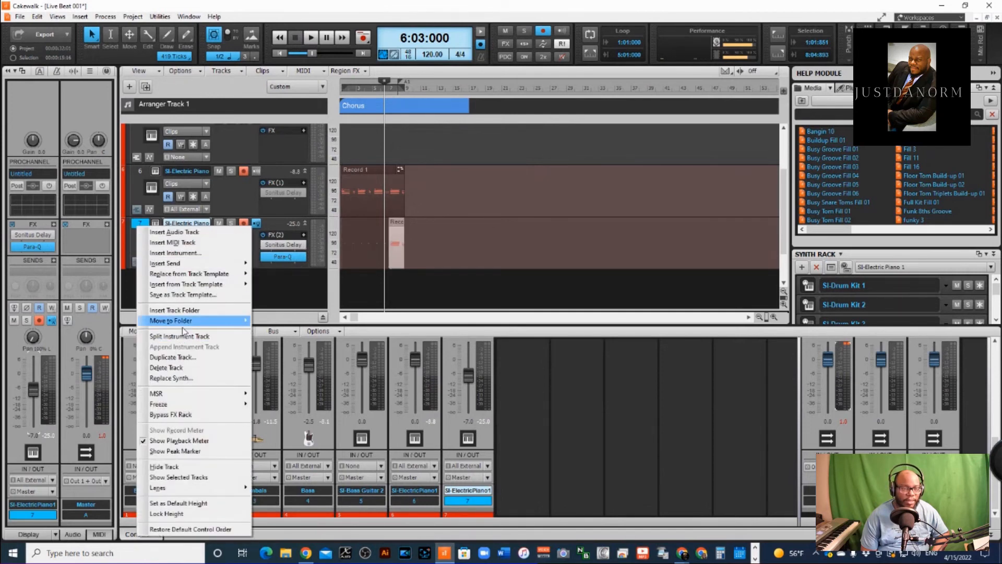
# Delete duplicate track 7 and select the original electric piano track 6
pyautogui.click(166, 368)
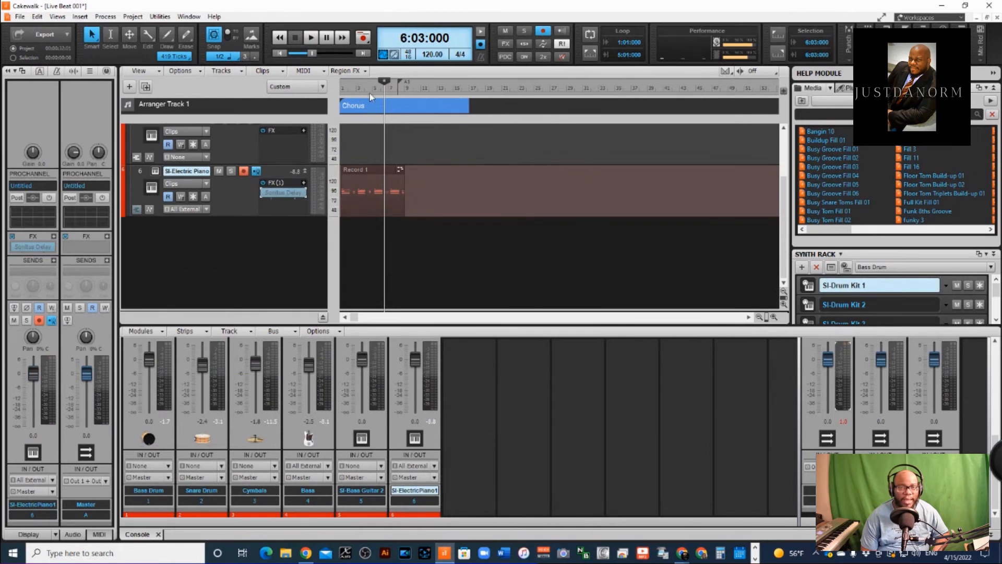
pyautogui.click(765, 318)
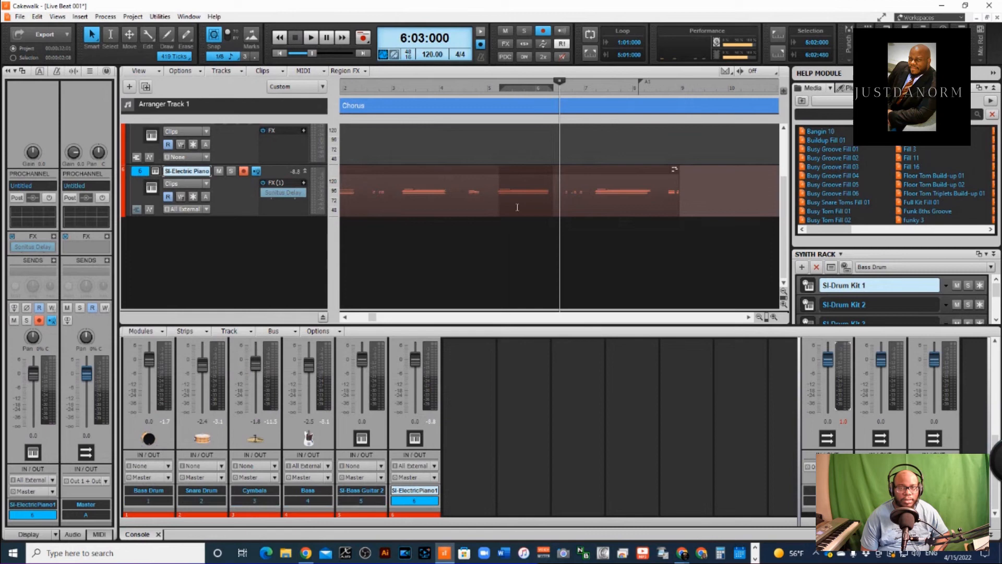
pyautogui.rightClick(516, 207)
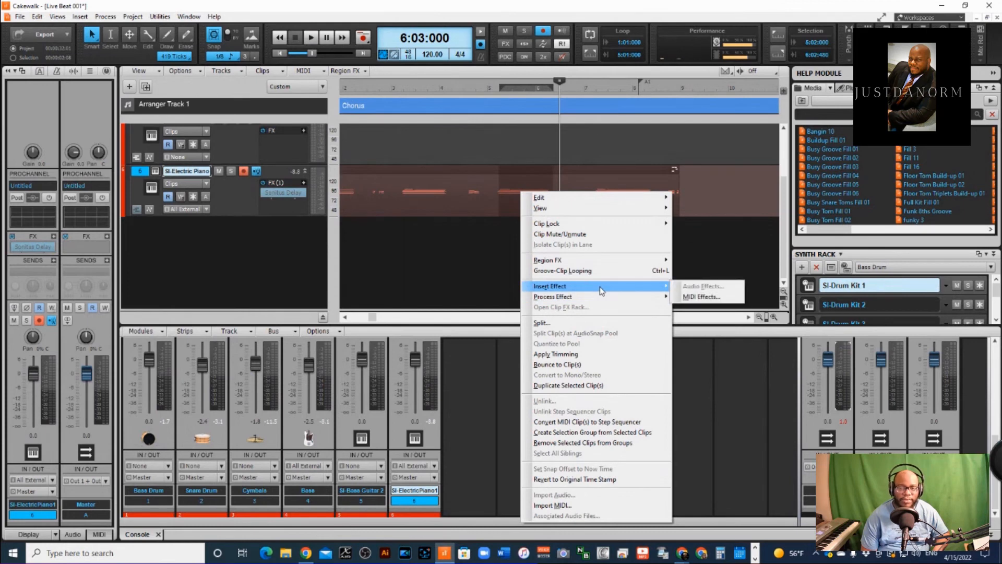
pyautogui.moveTo(599, 296)
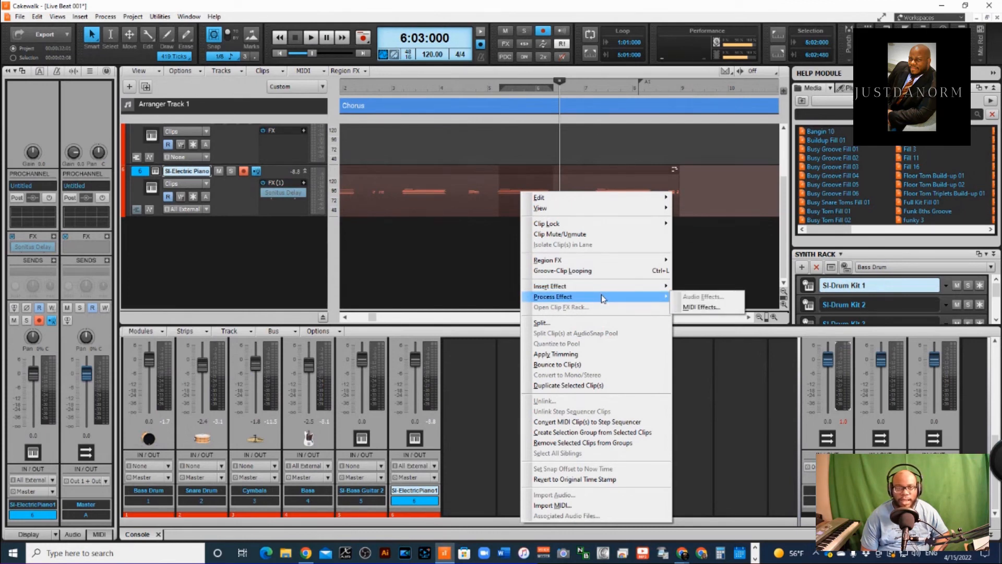
pyautogui.moveTo(486, 188)
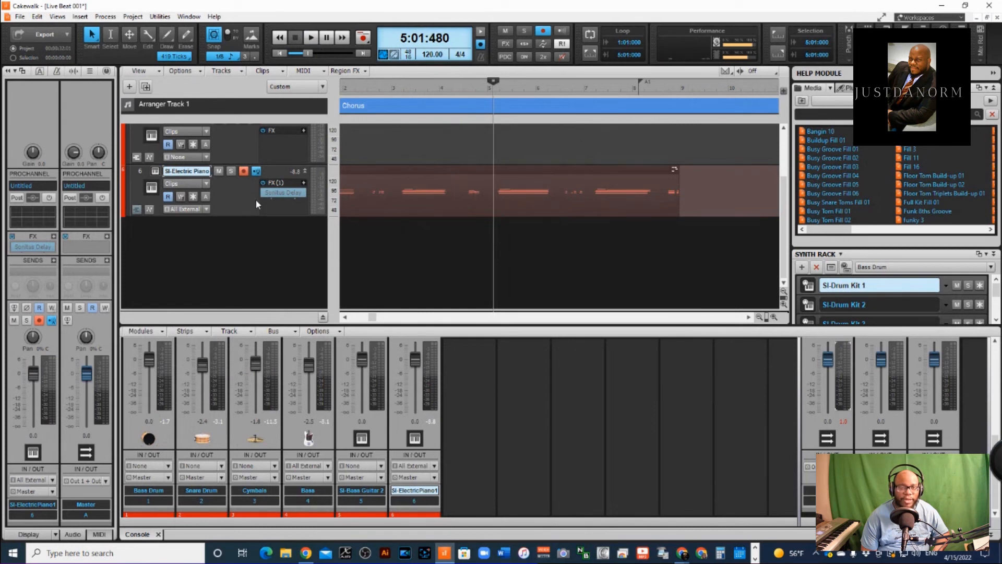
pyautogui.moveTo(214, 230)
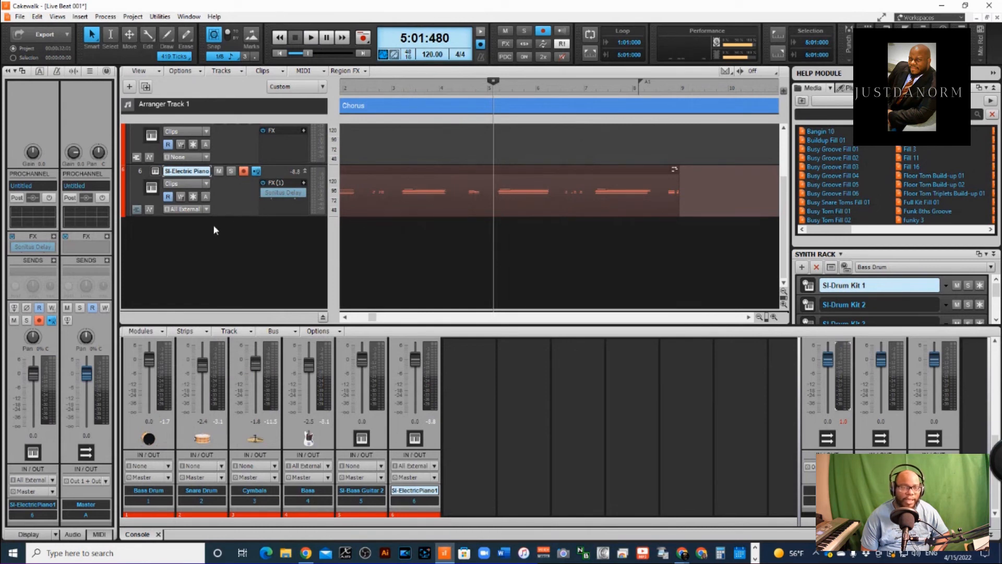
pyautogui.moveTo(193, 196)
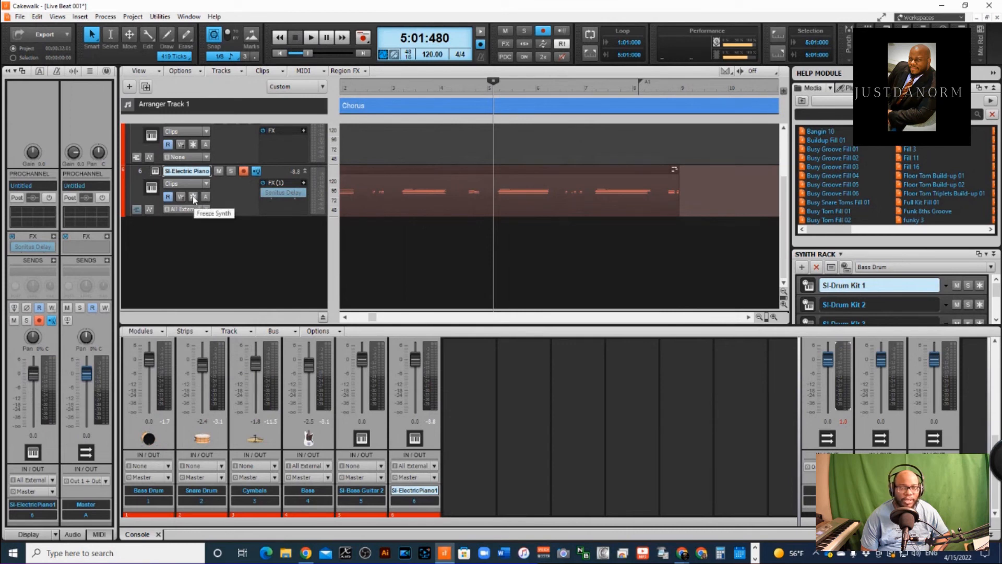
# Freeze the track 6 electric piano synth into an audio waveform
pyautogui.click(193, 197)
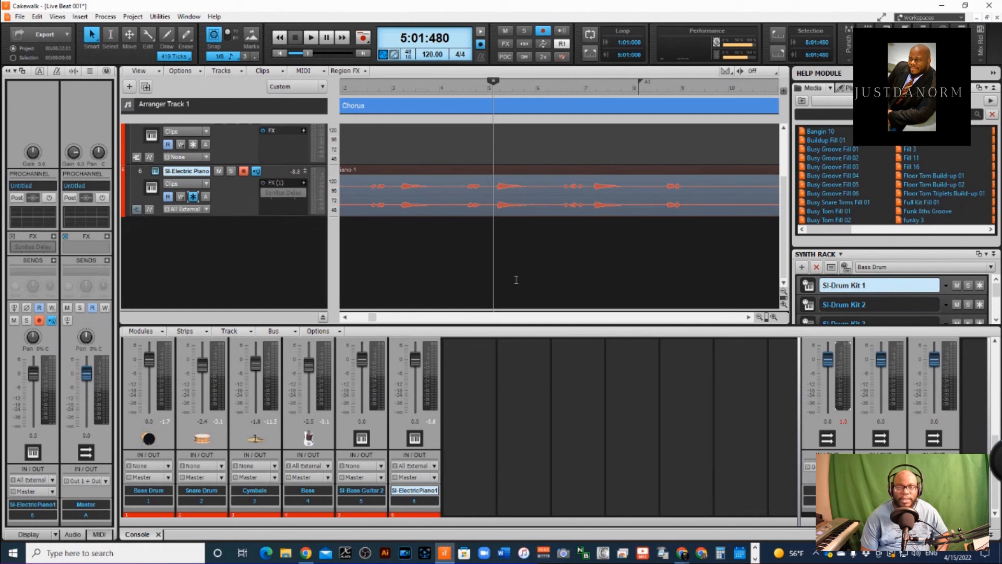
pyautogui.moveTo(493, 83)
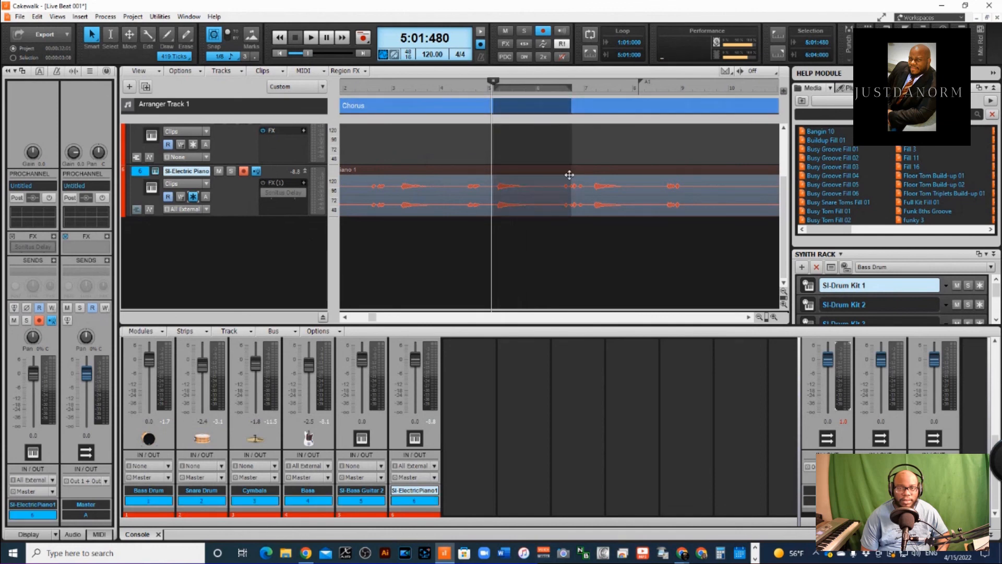
pyautogui.rightClick(569, 174)
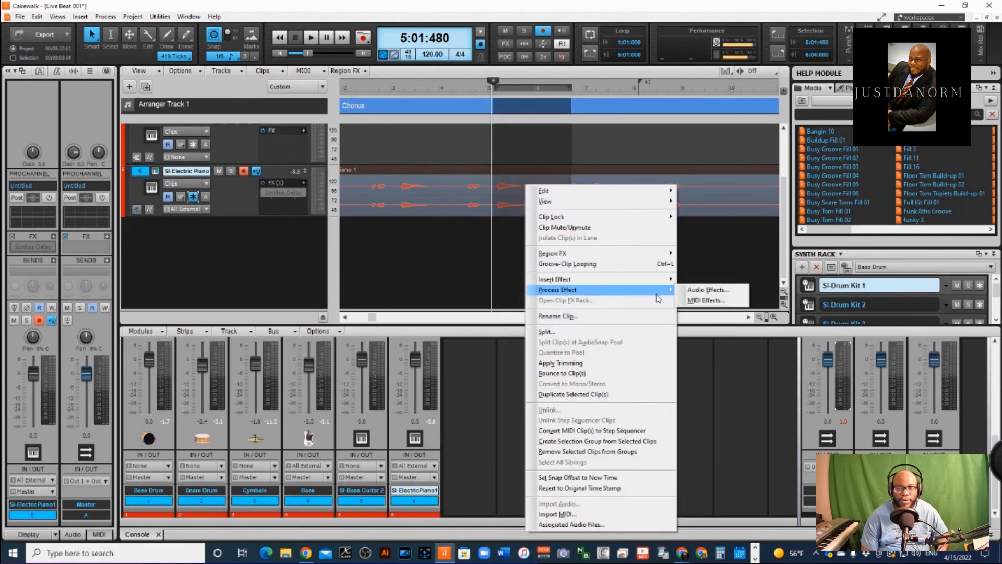
pyautogui.click(707, 290)
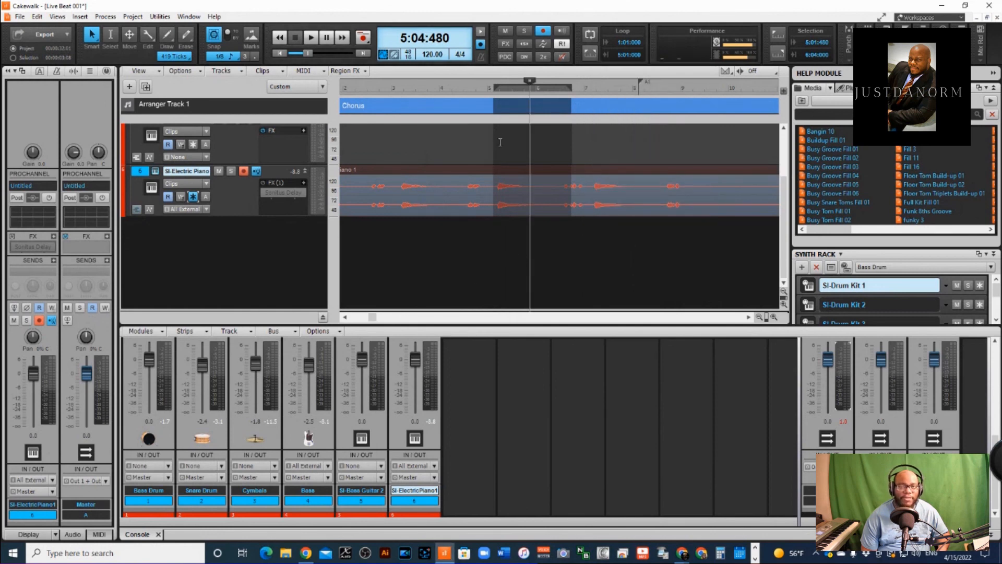
pyautogui.click(476, 81)
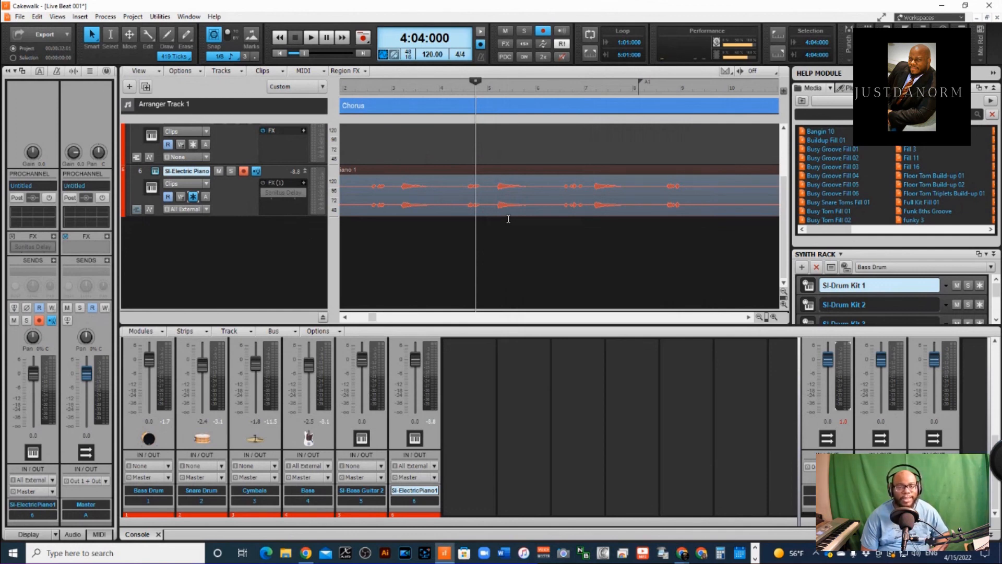
pyautogui.moveTo(507, 219)
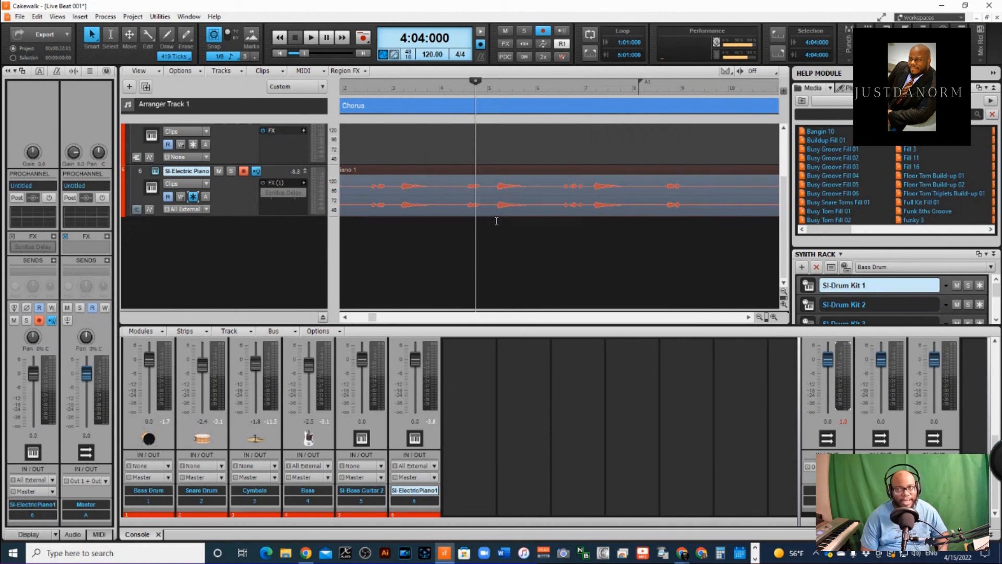
pyautogui.moveTo(543, 182)
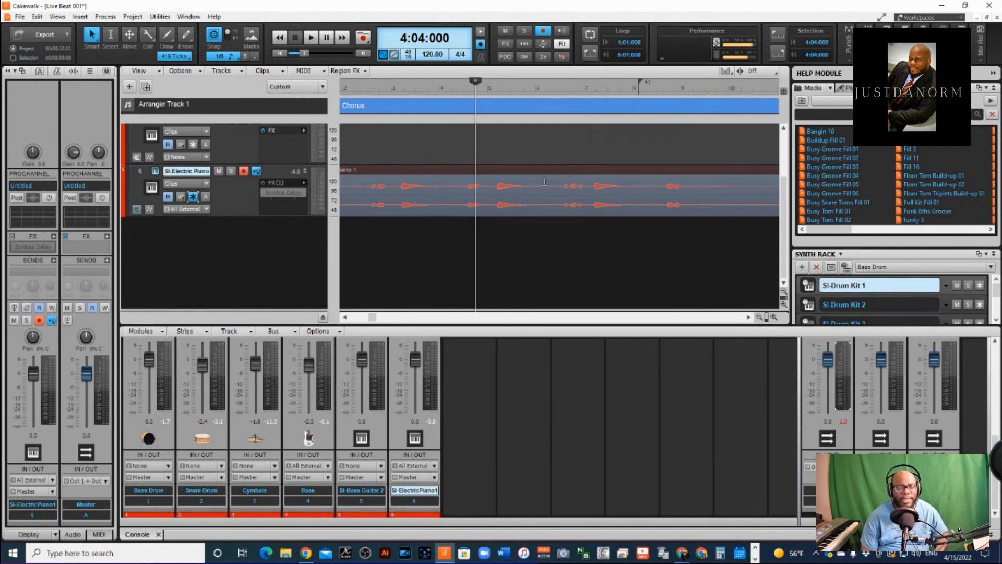
pyautogui.moveTo(484, 275)
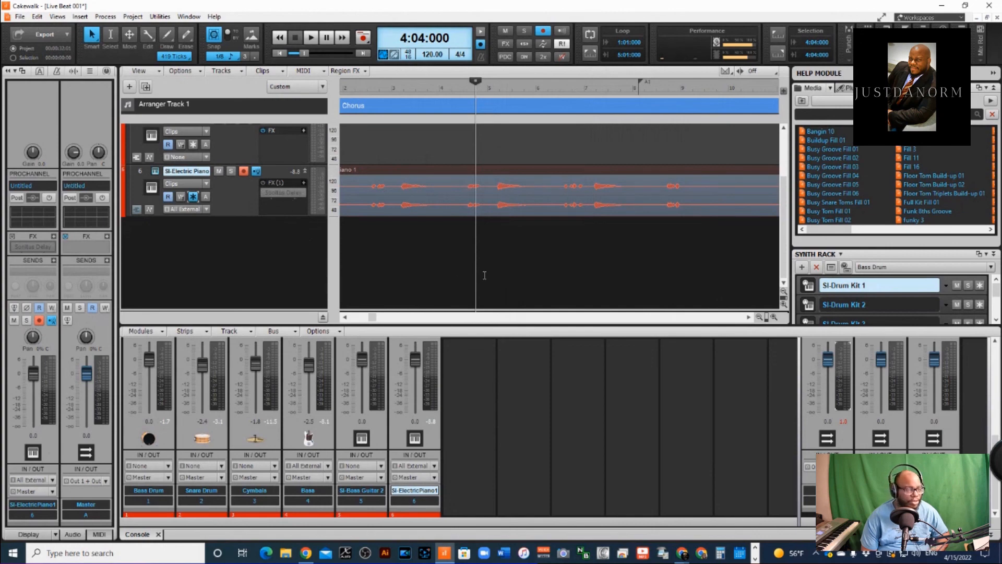